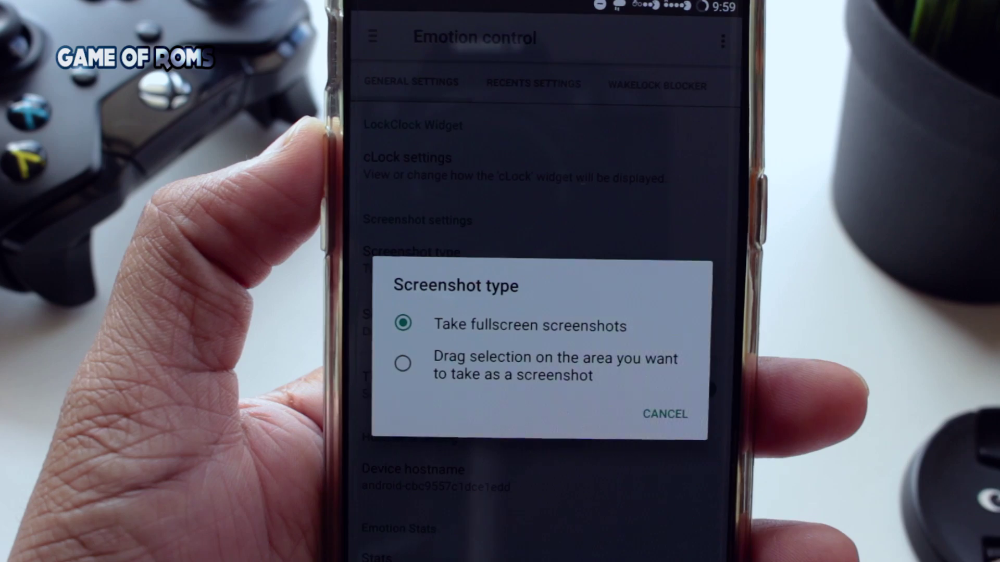
Set screenshot type to 'Drag selection on the area you want to take as a screenshot'
click(403, 364)
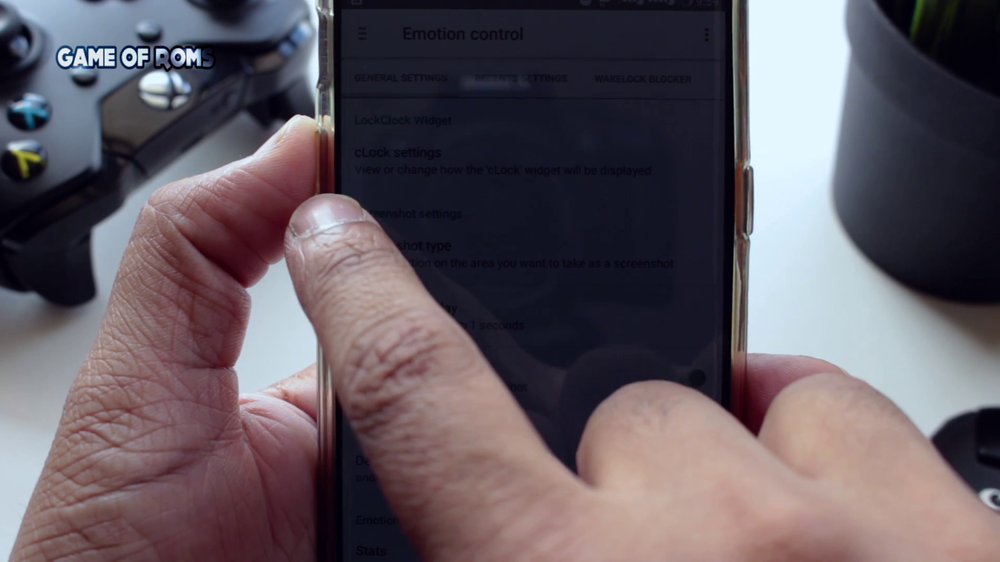
click(524, 258)
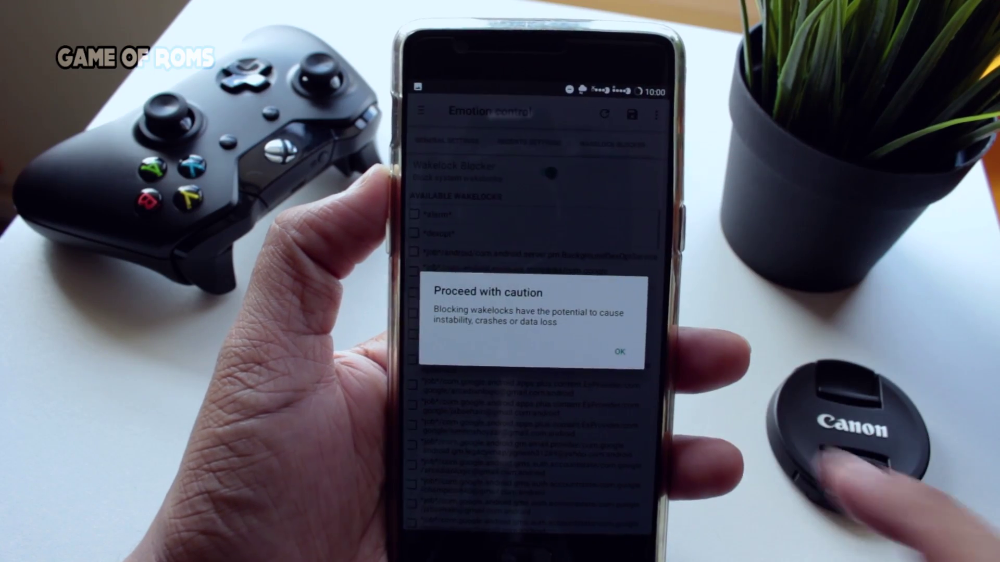
Accept the 'Proceed with caution' warning so the Wakelock Blocker switches on
click(620, 352)
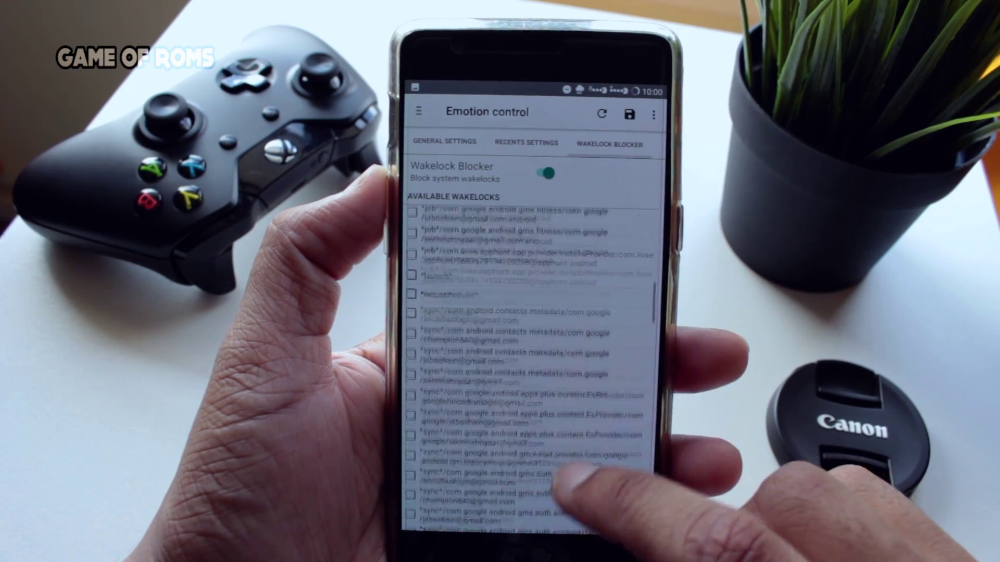